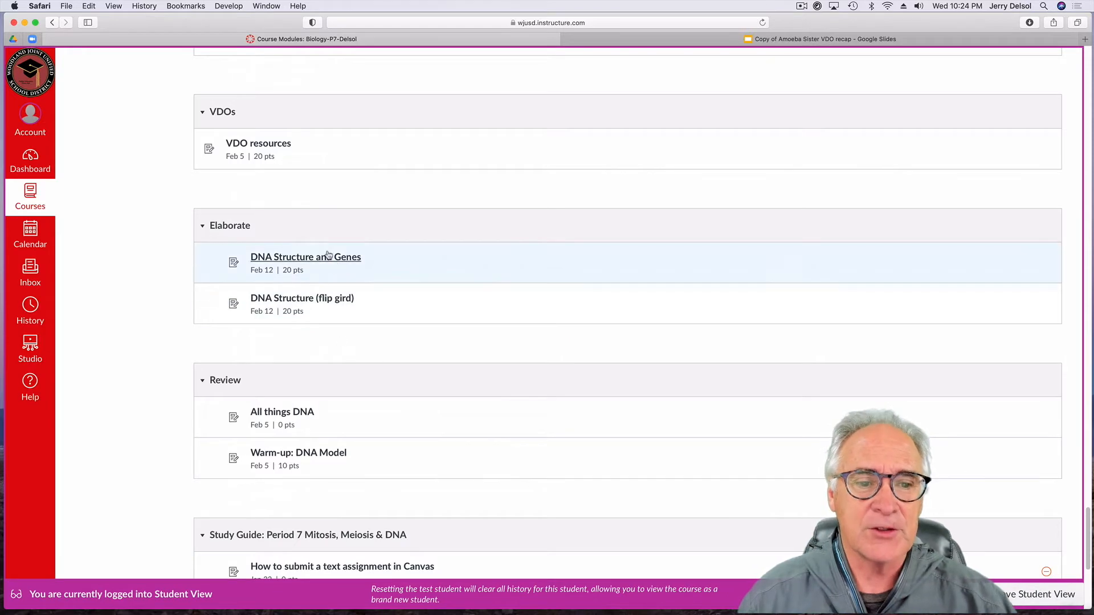
# Open the DNA Structure and Genes assignment and follow its review-sheet link.
pyautogui.click(306, 257)
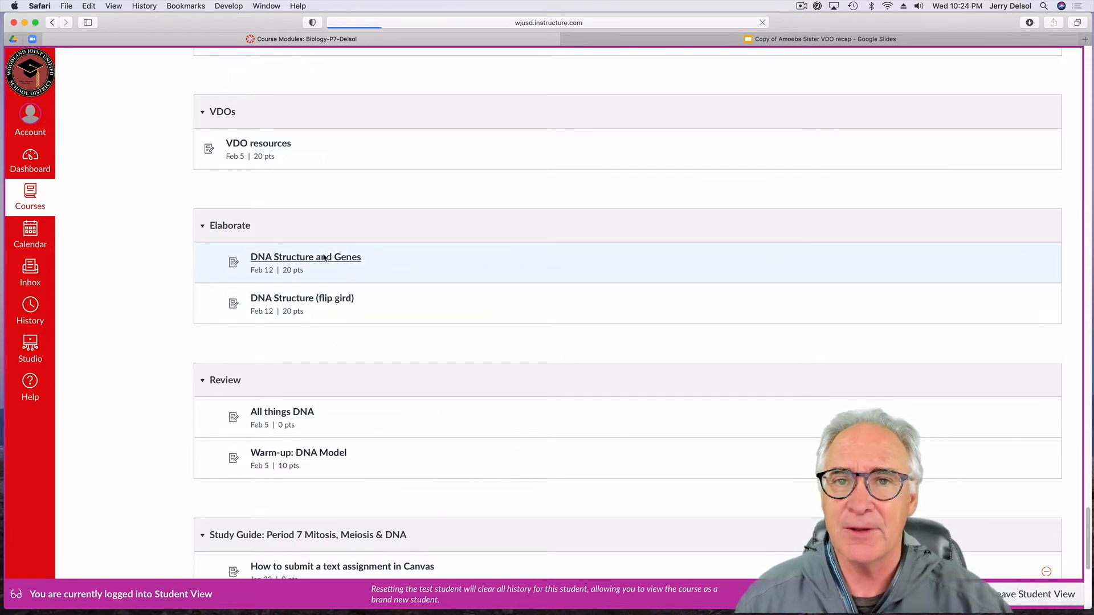
pyautogui.click(305, 256)
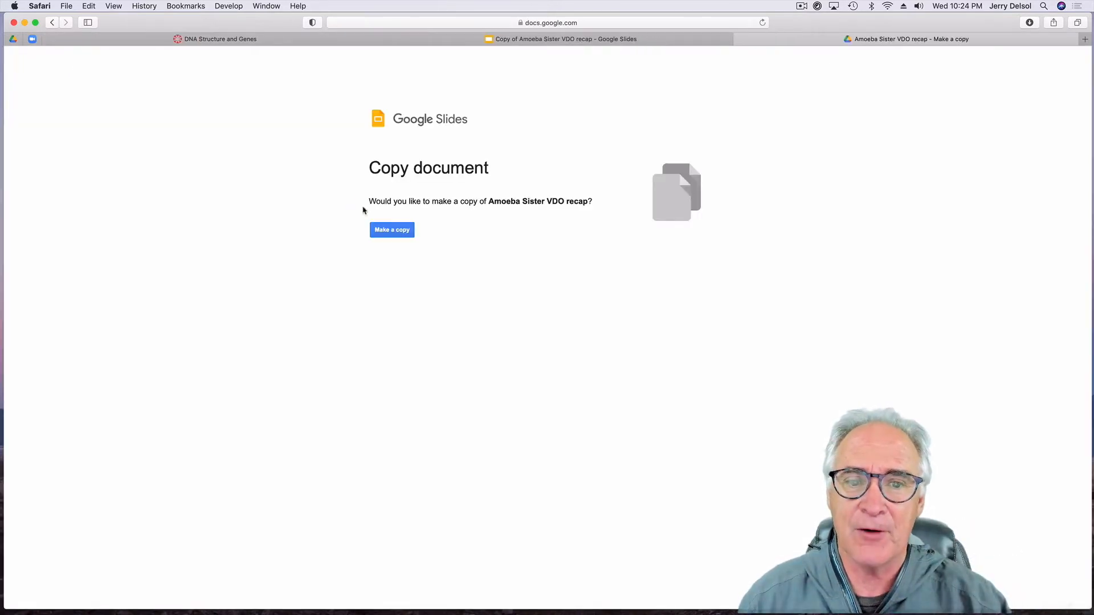
# Make a personal copy of the Amoeba Sister VDO recap slides.
pyautogui.click(391, 229)
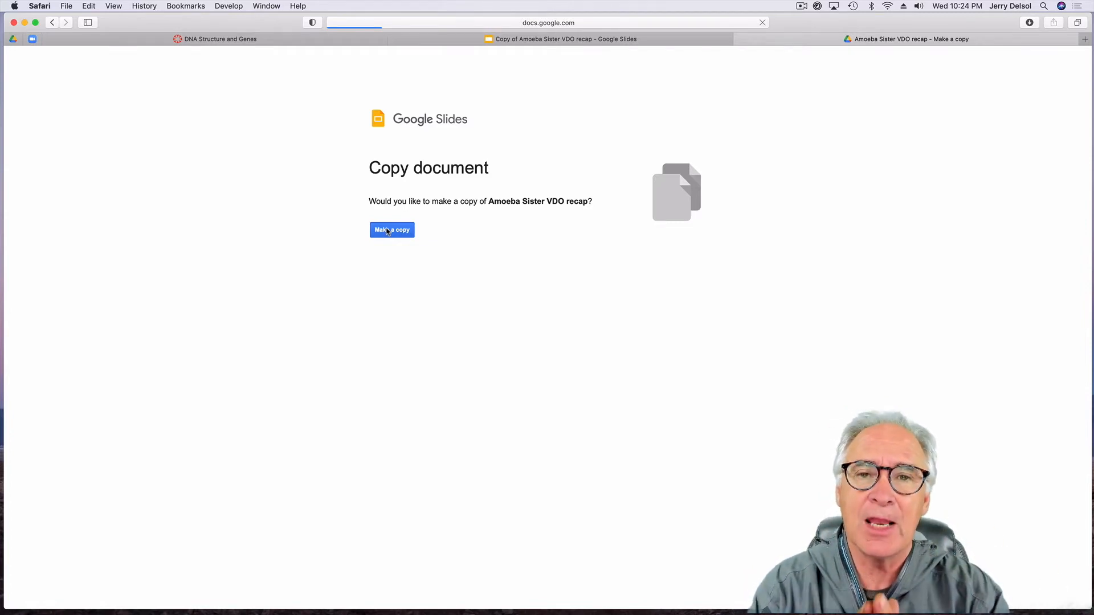
pyautogui.click(391, 229)
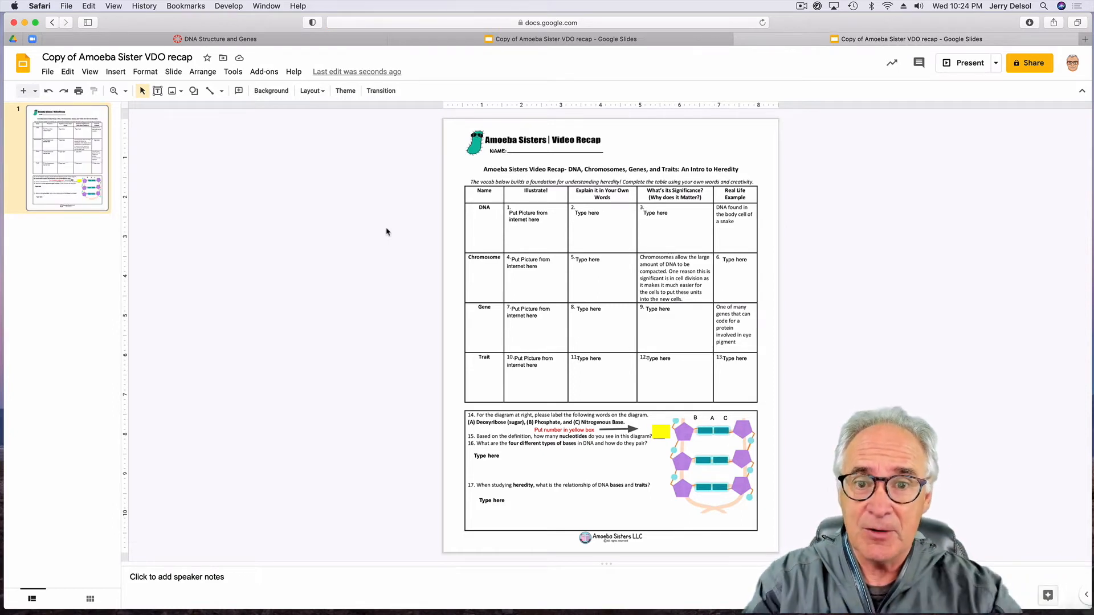
pyautogui.moveTo(493, 219)
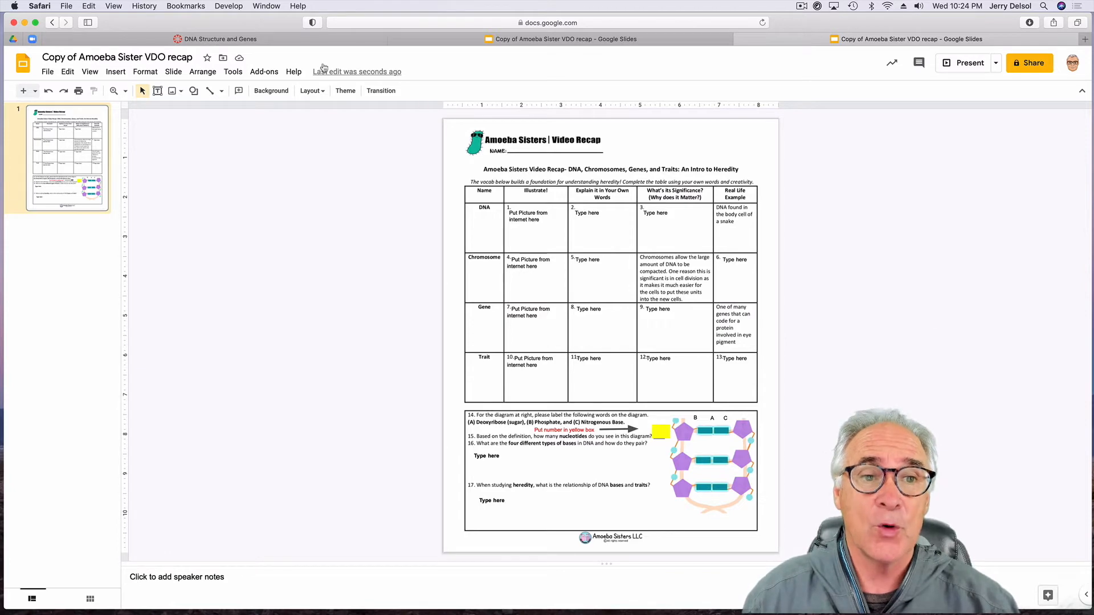
pyautogui.moveTo(217, 38)
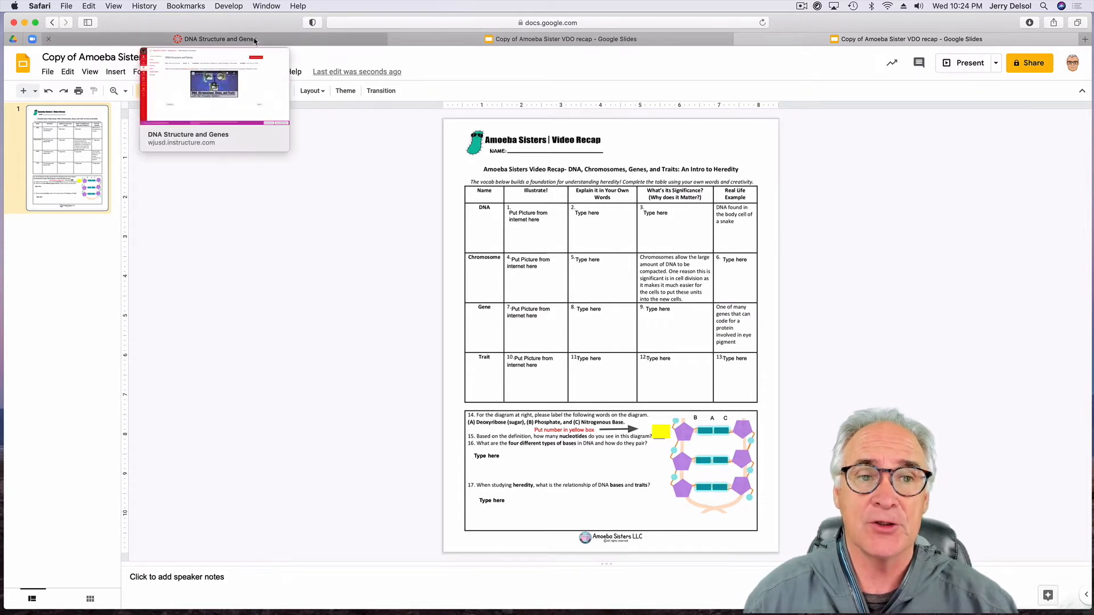
# Back on the Canvas assignment, start Submit Assignment and reveal the submission type options.
pyautogui.click(216, 39)
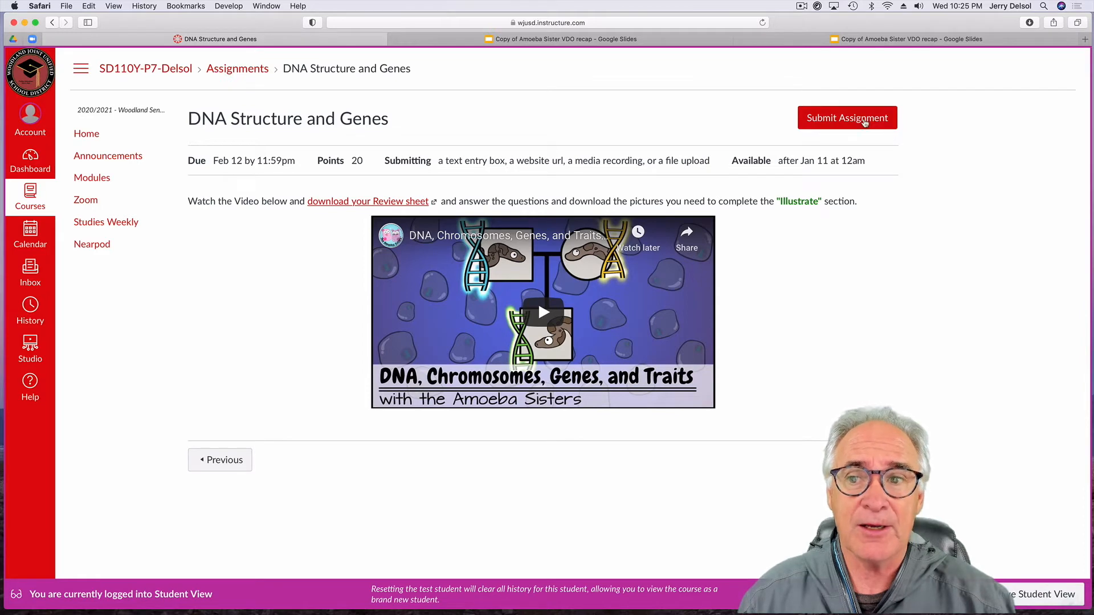
pyautogui.click(847, 117)
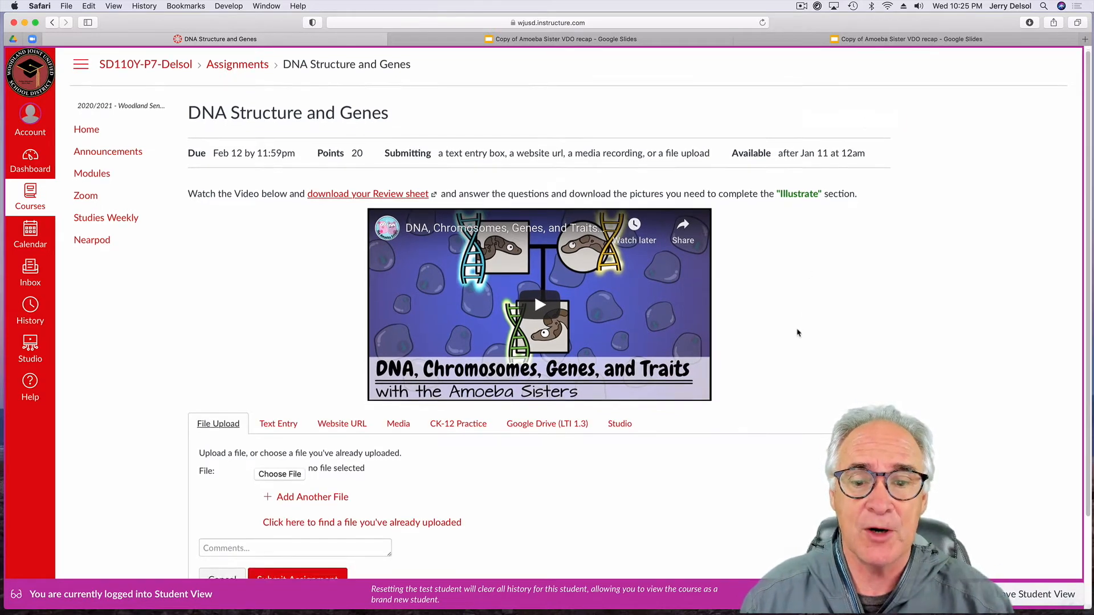
pyautogui.scroll(-3)
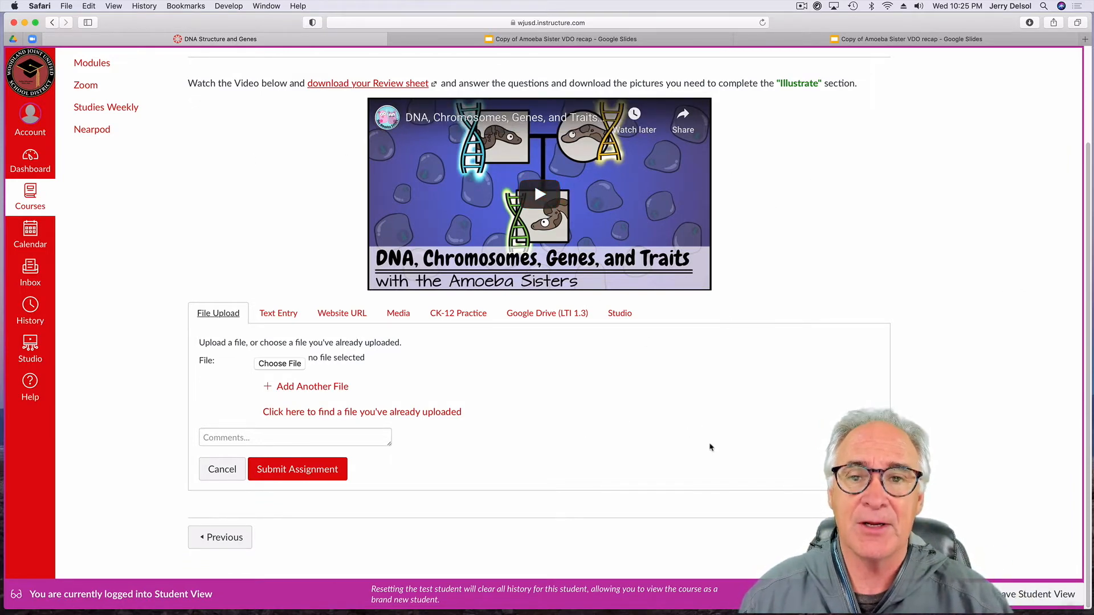
pyautogui.moveTo(759, 347)
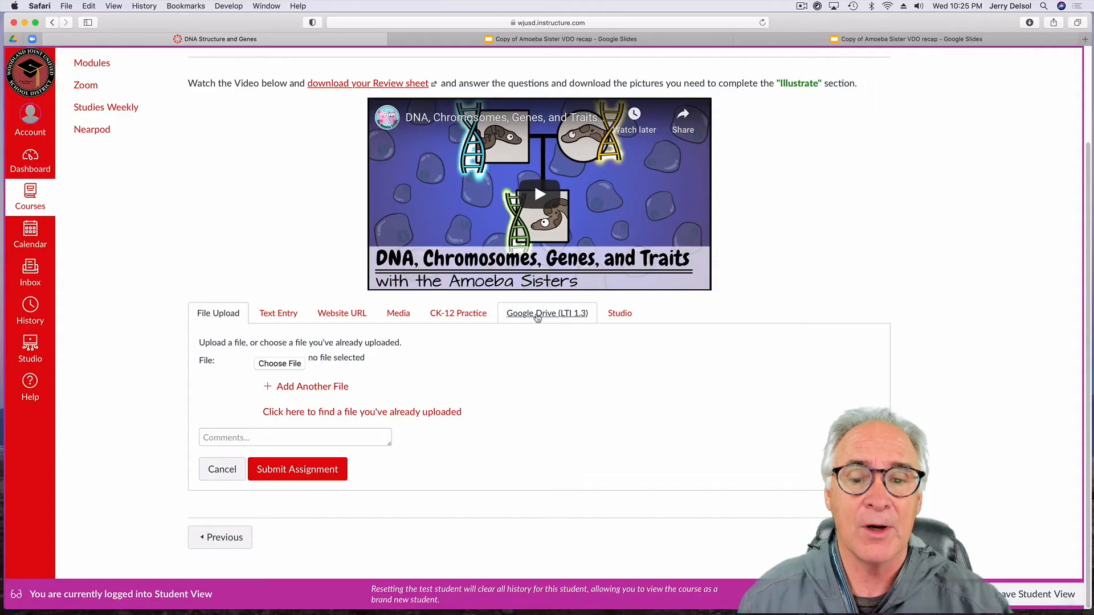
# Choose the Google Drive (LTI 1.3) submission source and begin selecting a file.
pyautogui.click(547, 312)
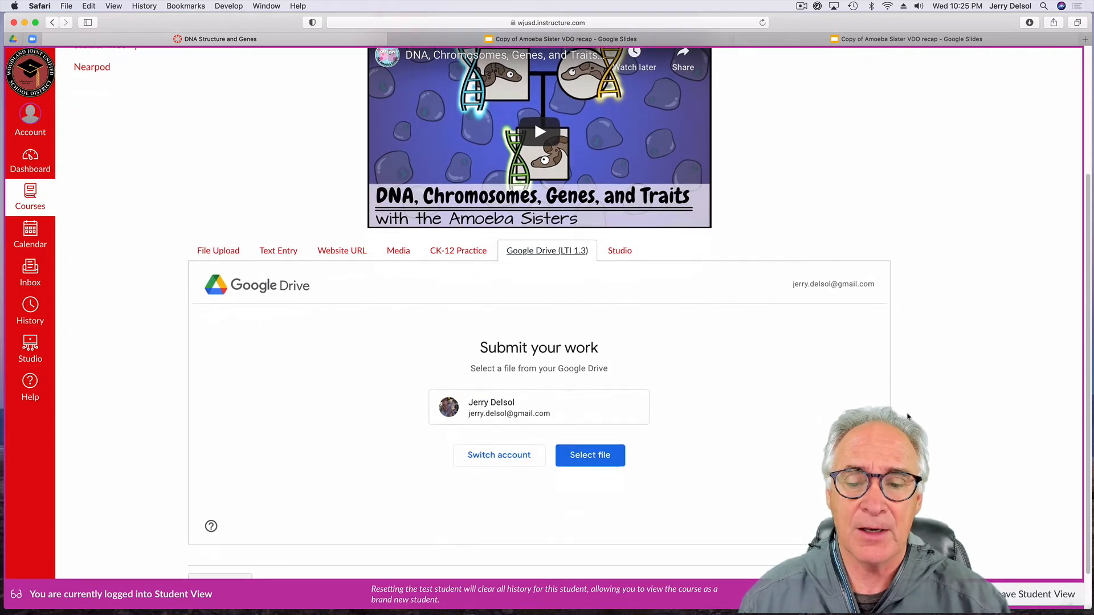
pyautogui.click(589, 455)
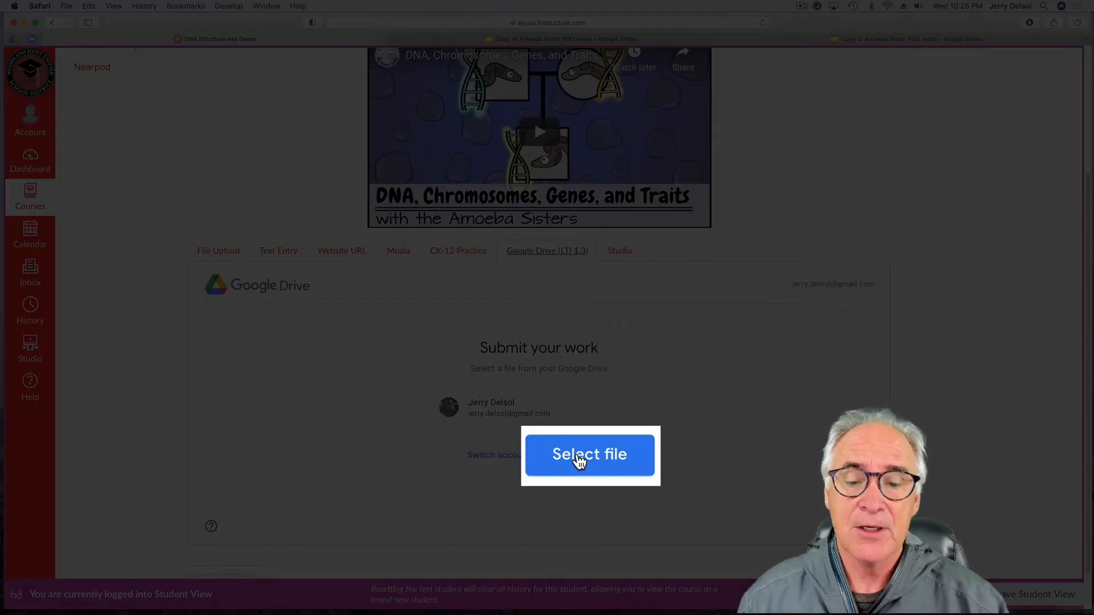
pyautogui.click(589, 455)
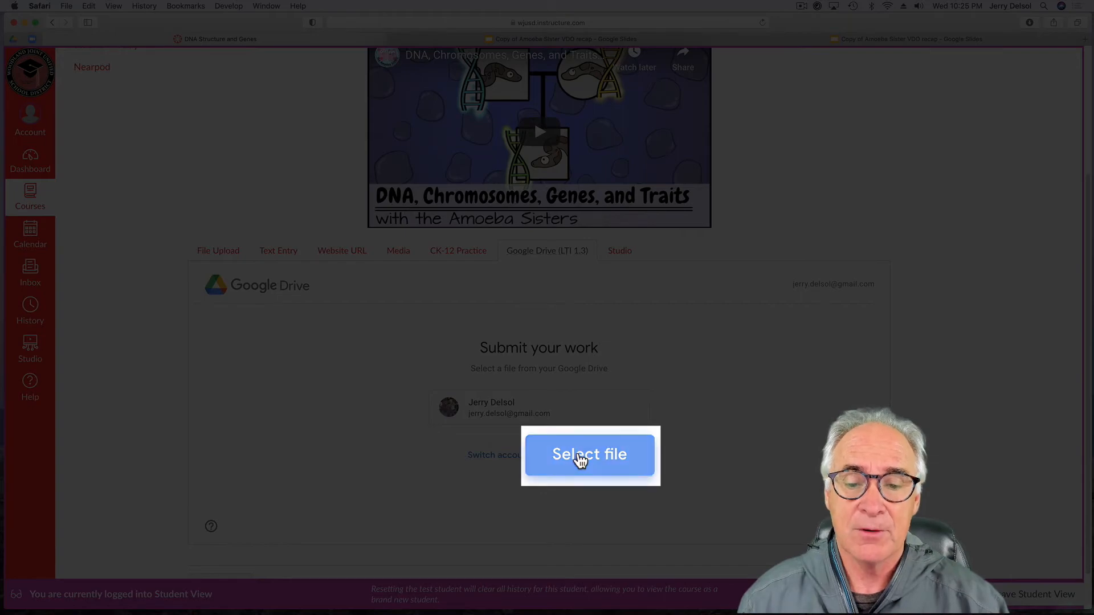
# Attach Copy of Ch7_Chemical_Reactions Types.pptx from Drive, accepting the sharing change.
pyautogui.click(589, 454)
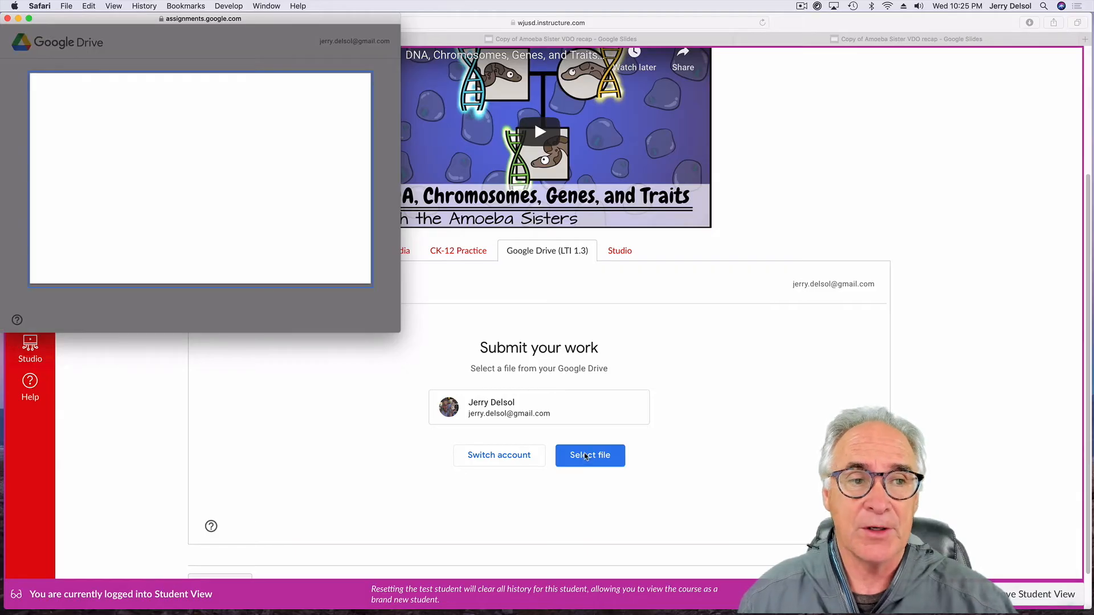
pyautogui.click(589, 455)
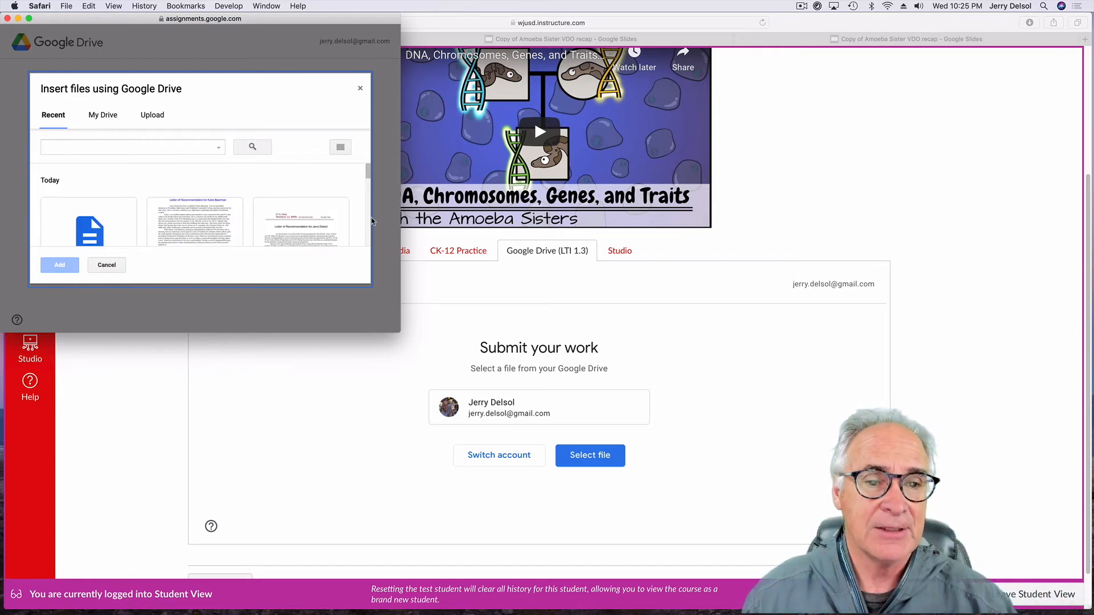
pyautogui.scroll(-3)
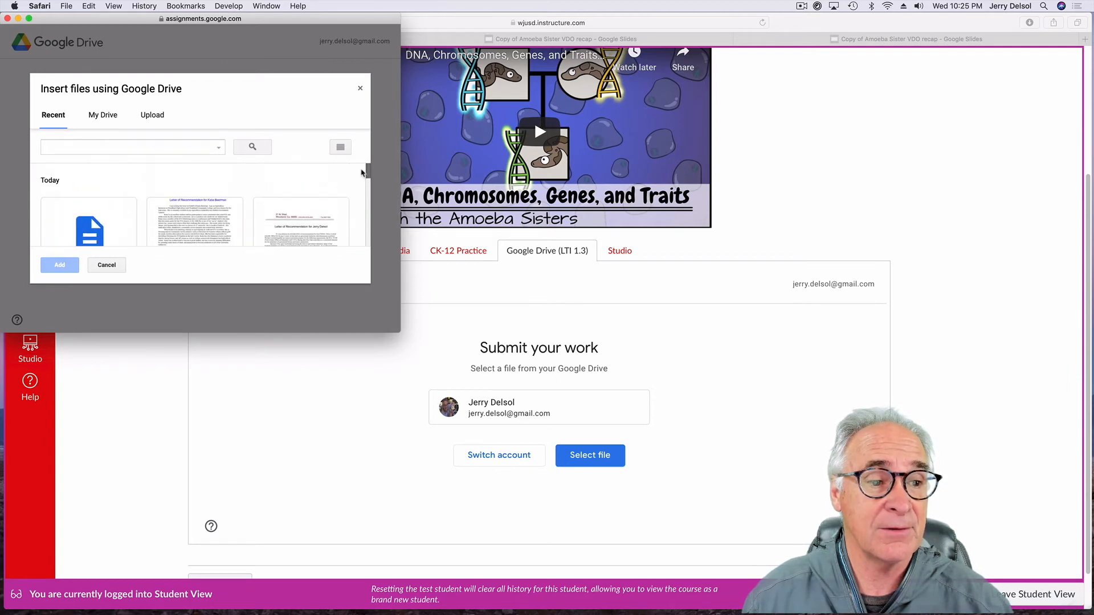
pyautogui.scroll(-3)
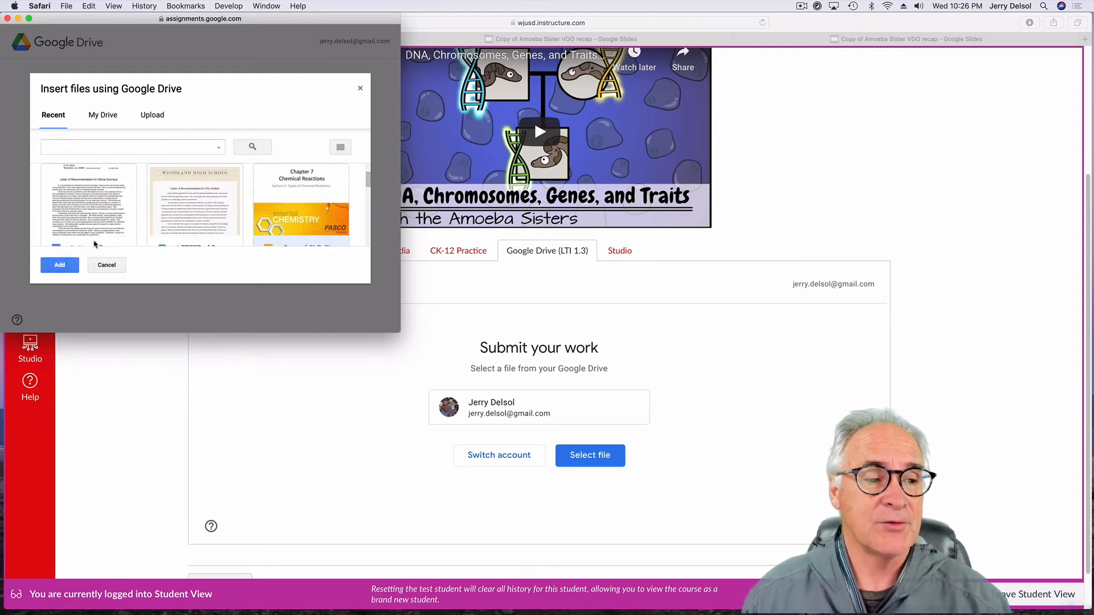
pyautogui.click(59, 264)
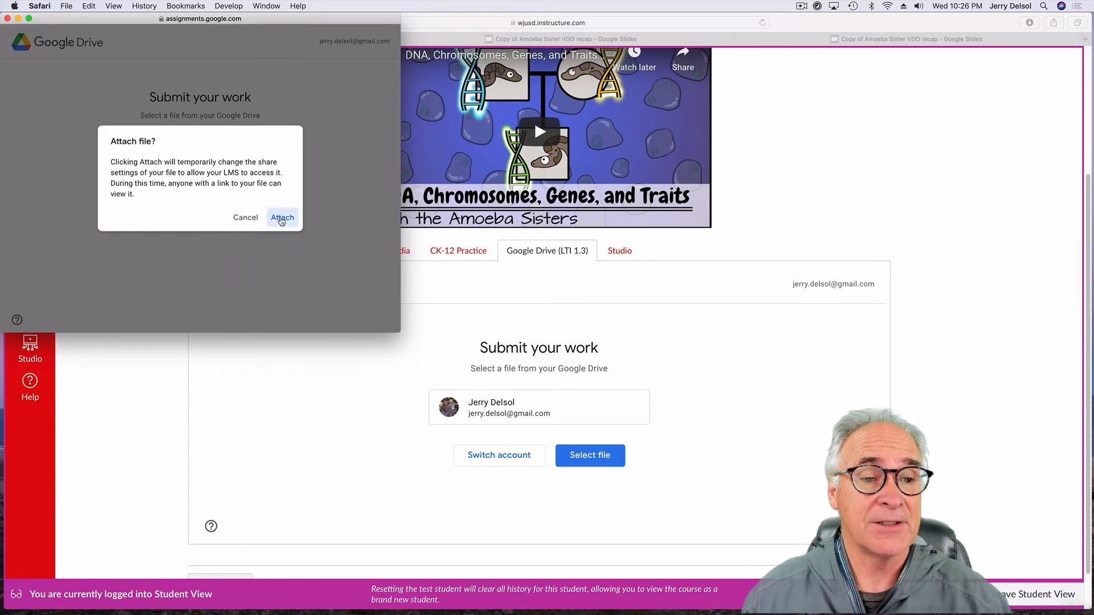
pyautogui.click(281, 216)
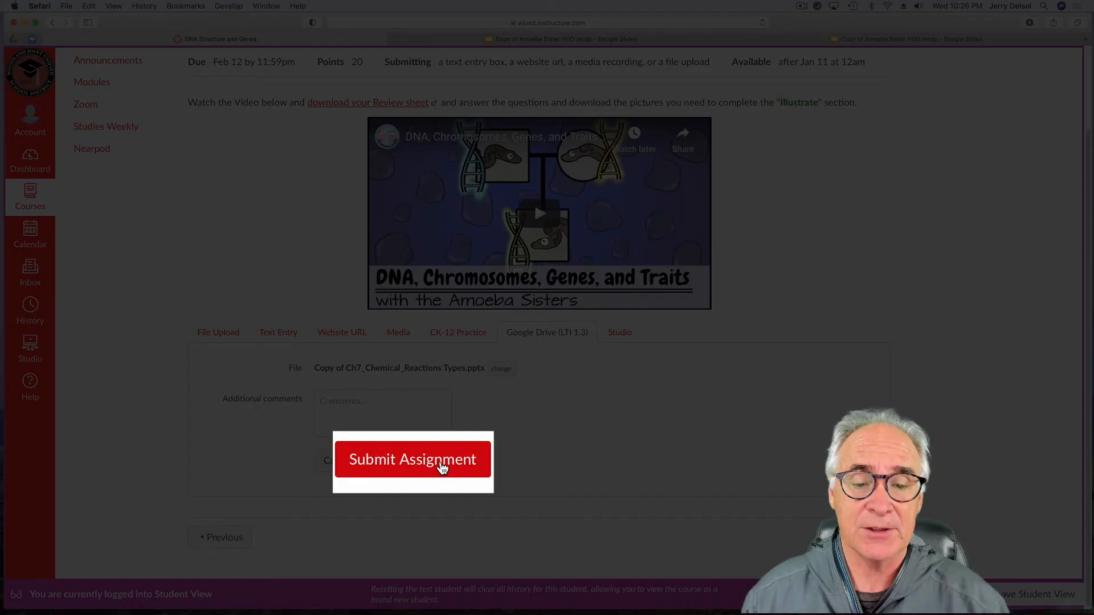
# Submit the assignment with the attached pptx and confirm the Submitted! panel.
pyautogui.click(412, 459)
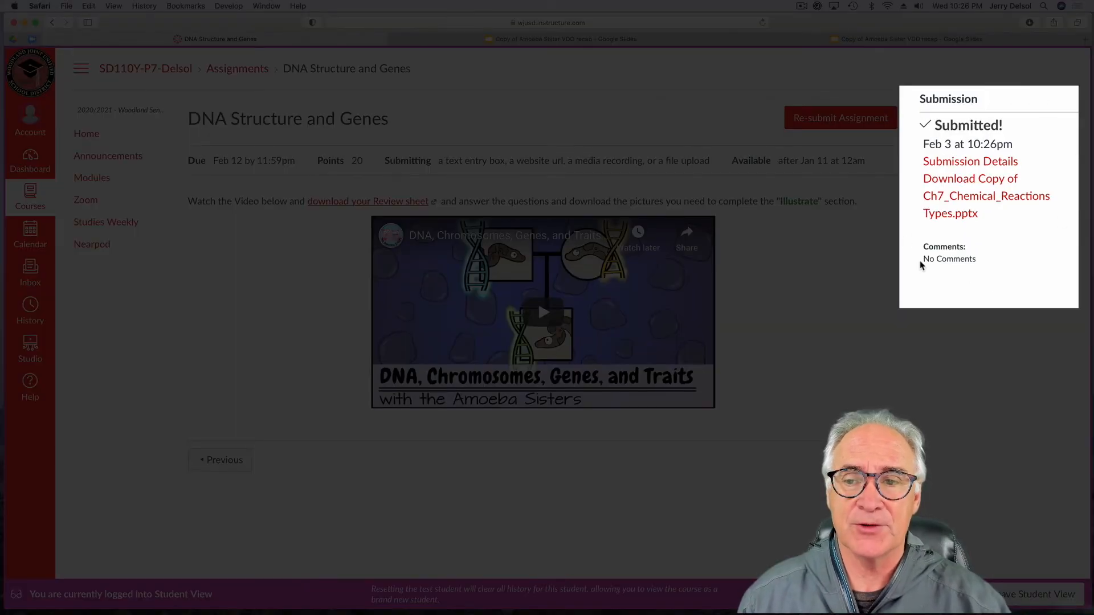
pyautogui.moveTo(1050, 211)
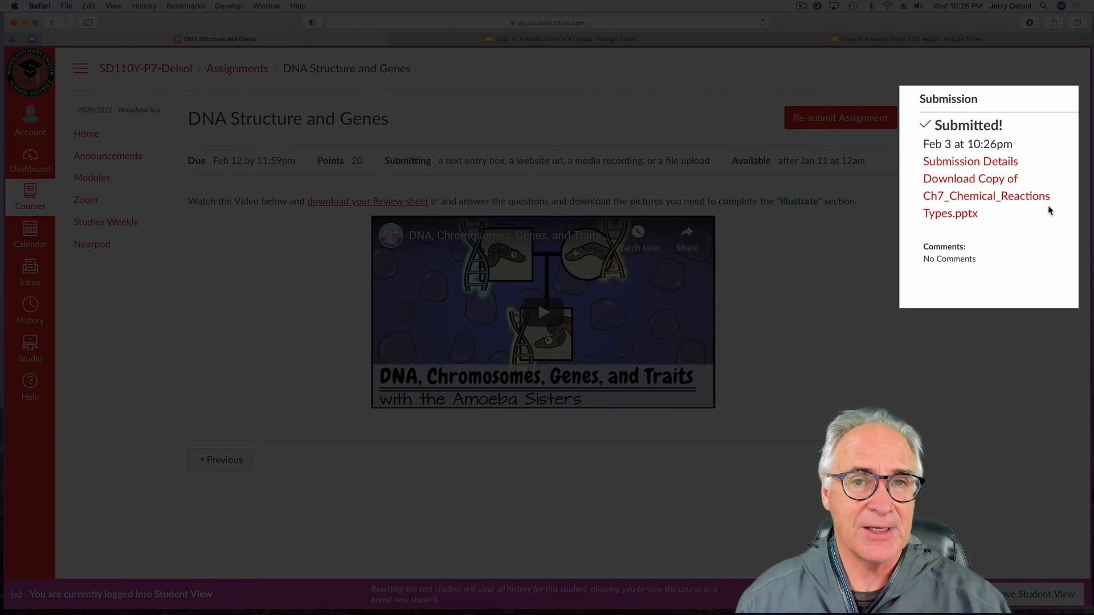